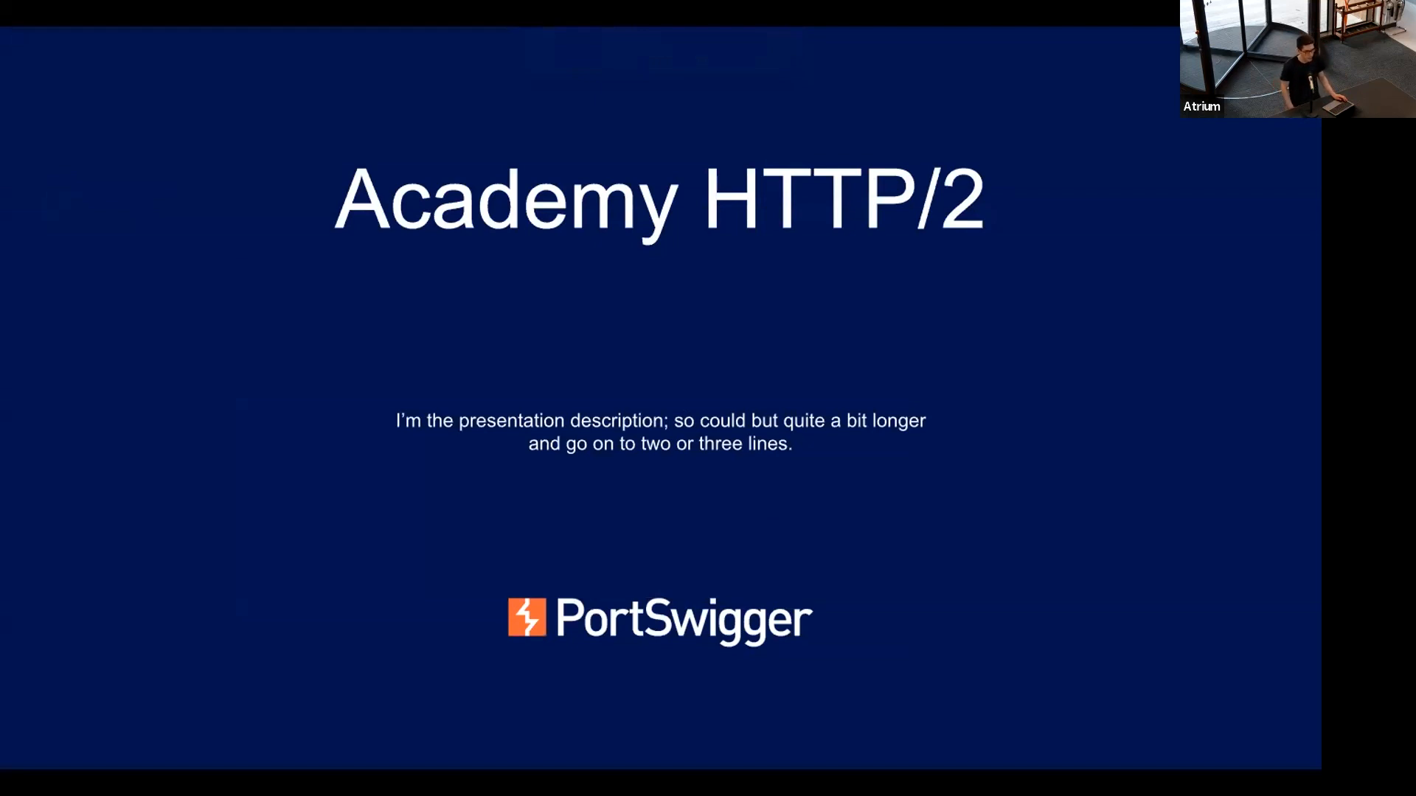
key("Right")
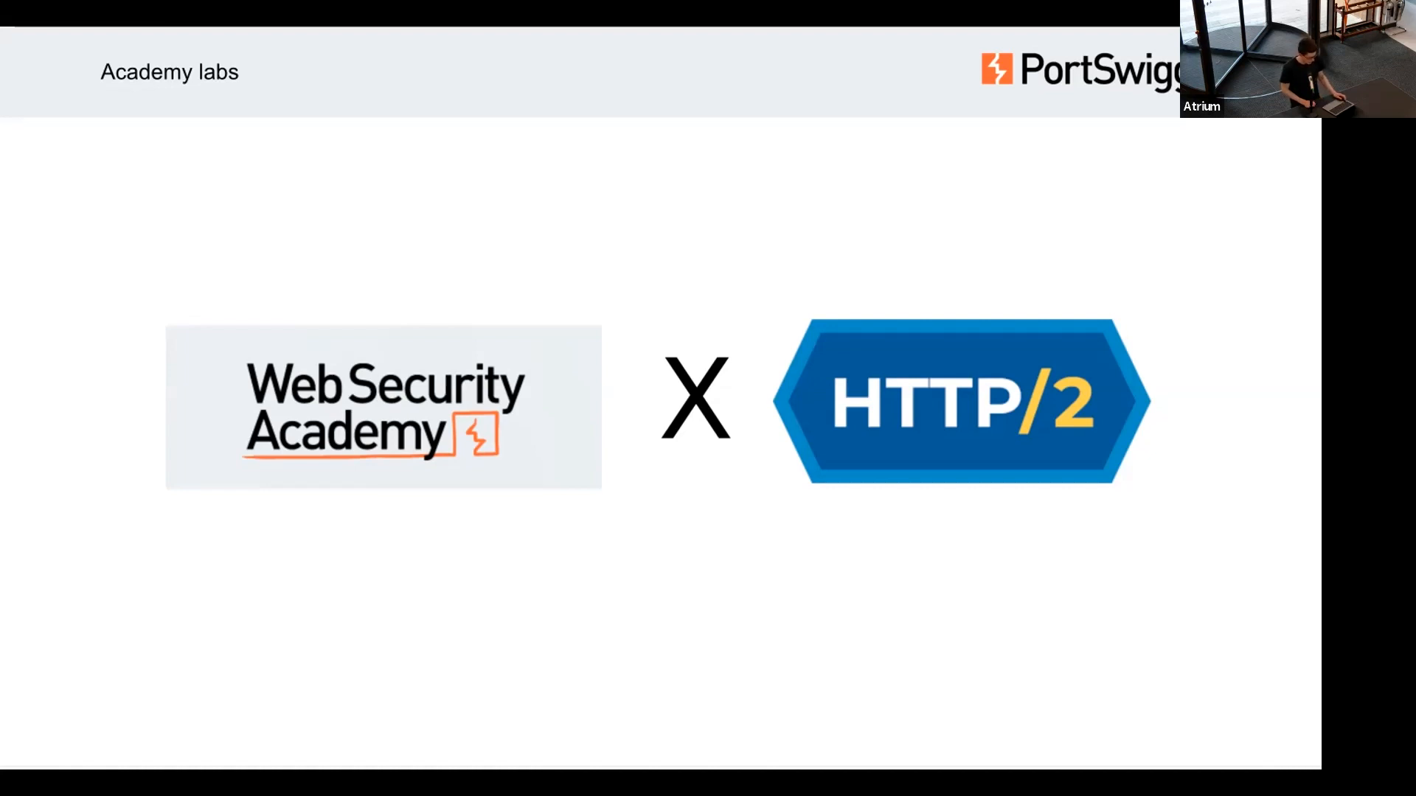
key("Right")
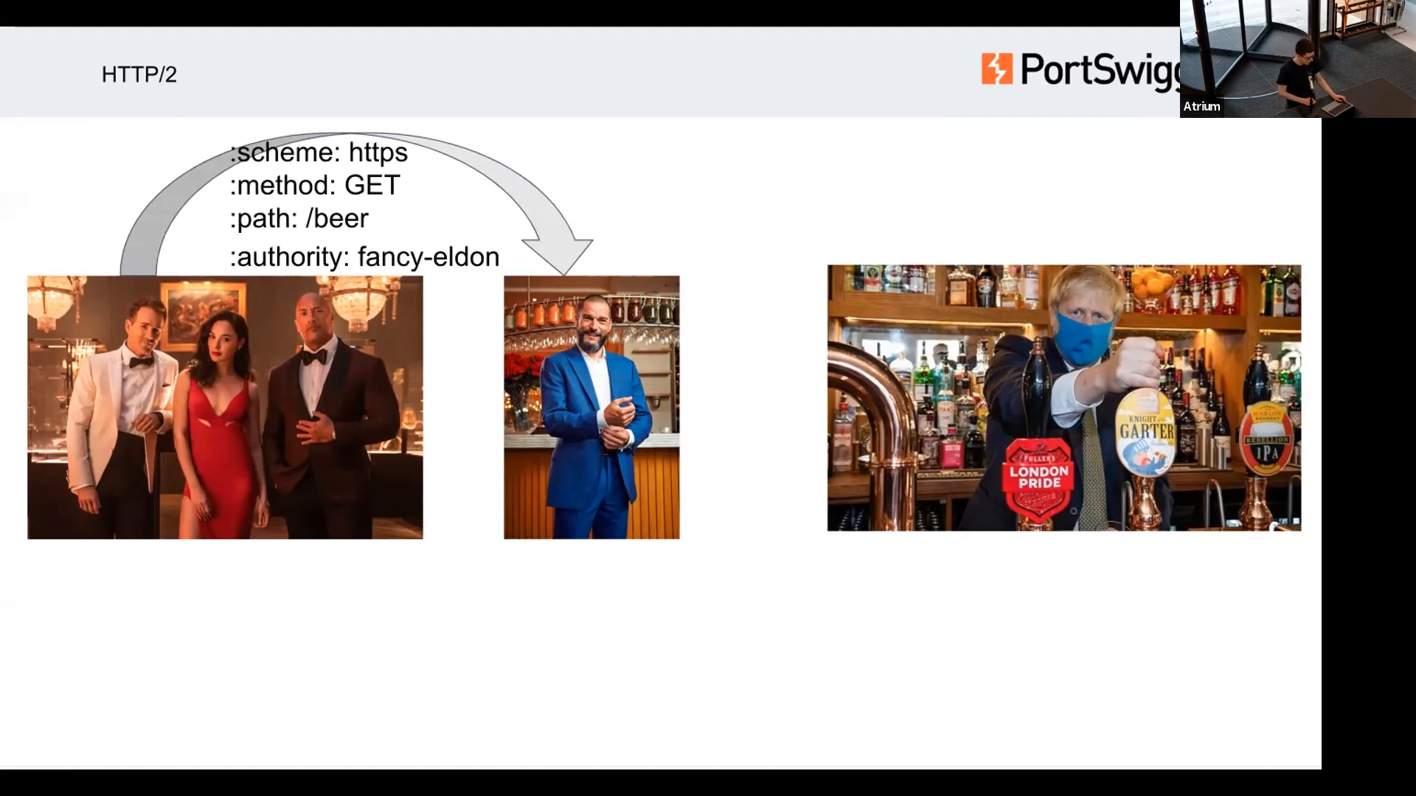
key("right")
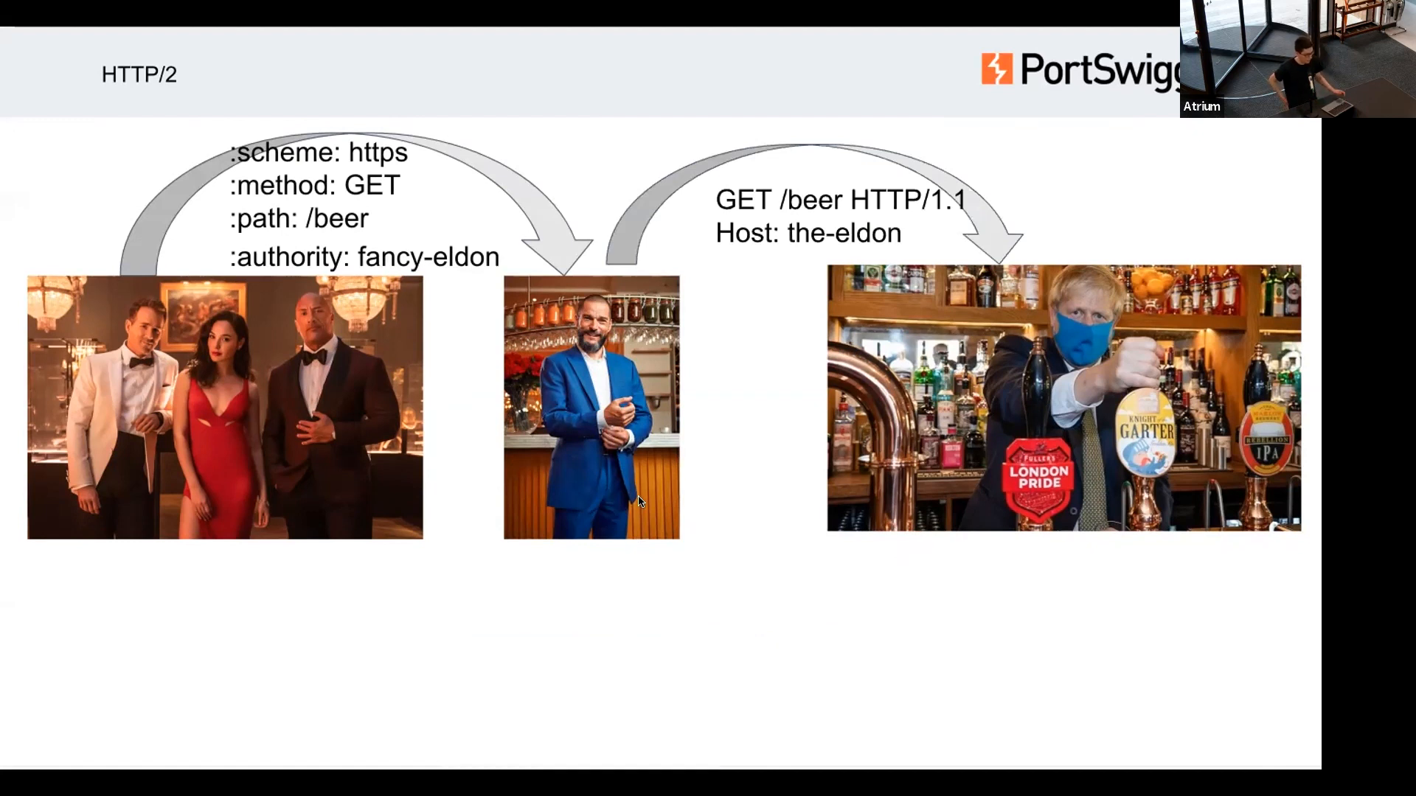
key("right")
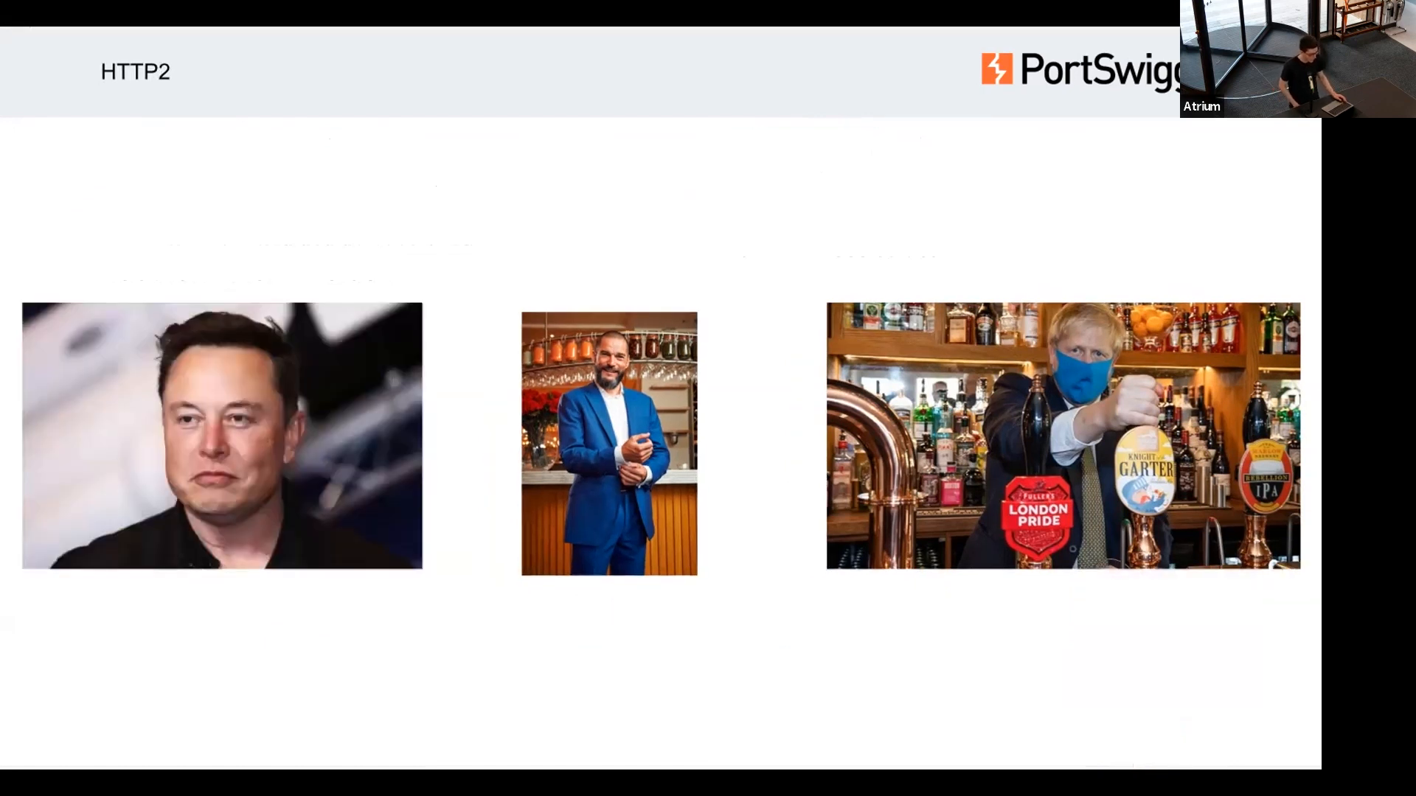
key("Right")
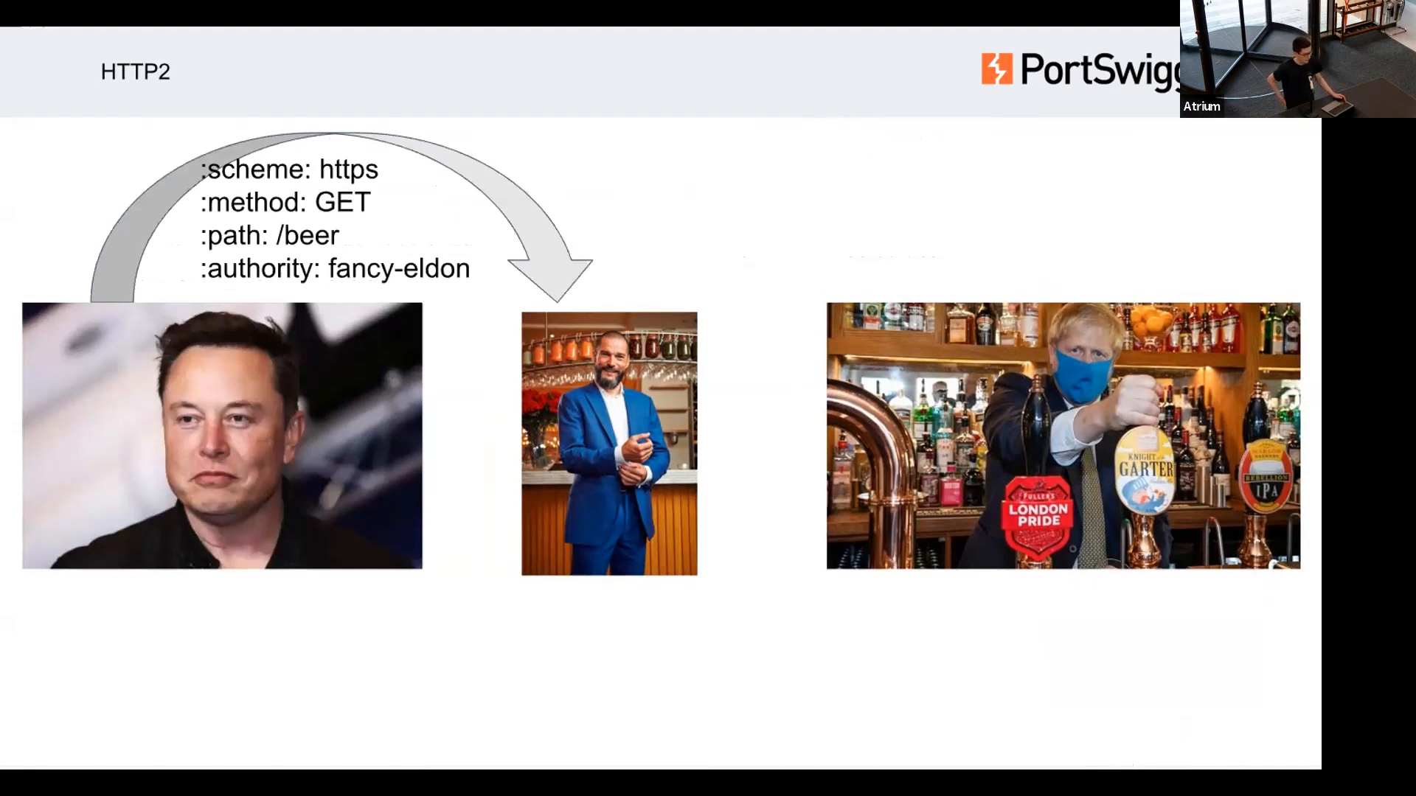
key("Right")
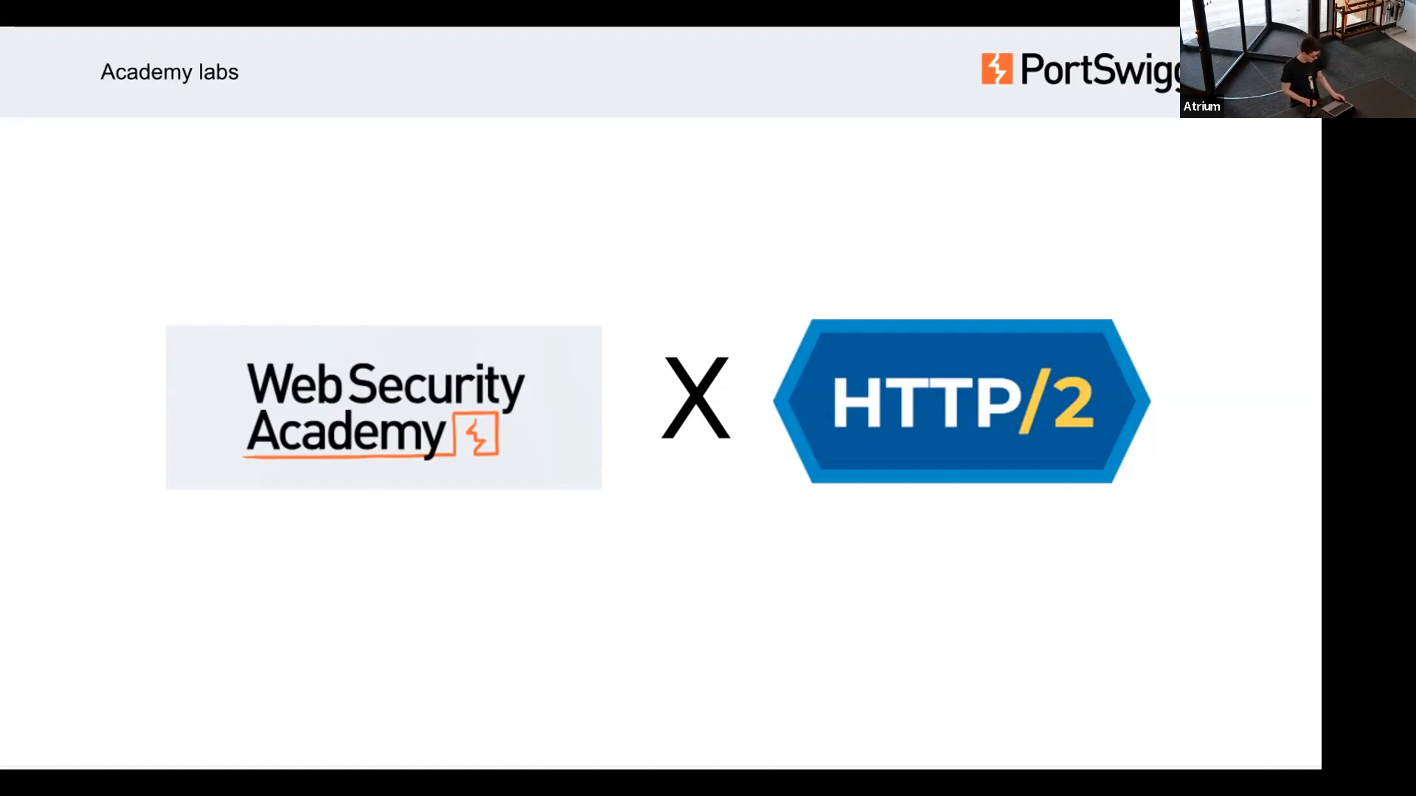
key("Right")
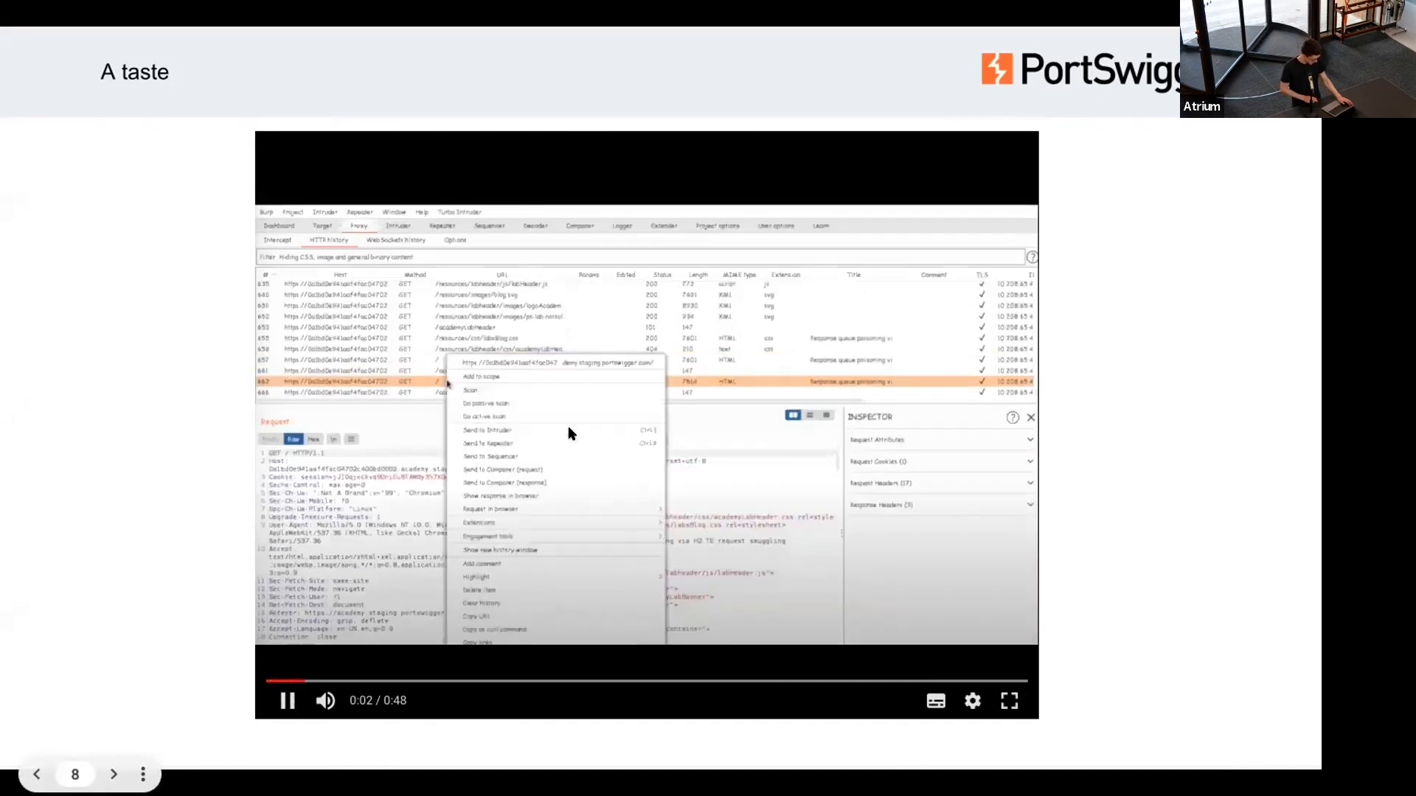
left_click(487, 443)
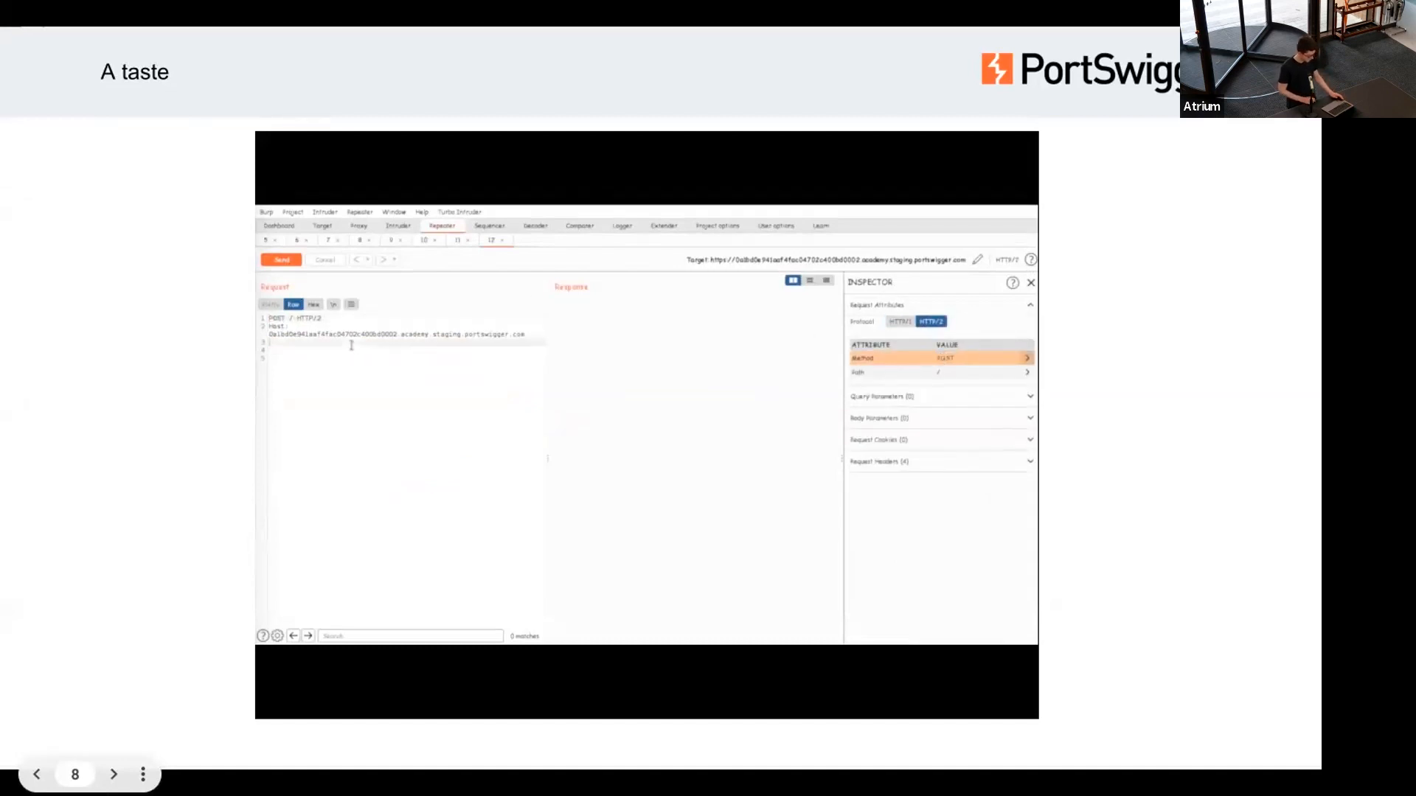
type("transfer-encoding")
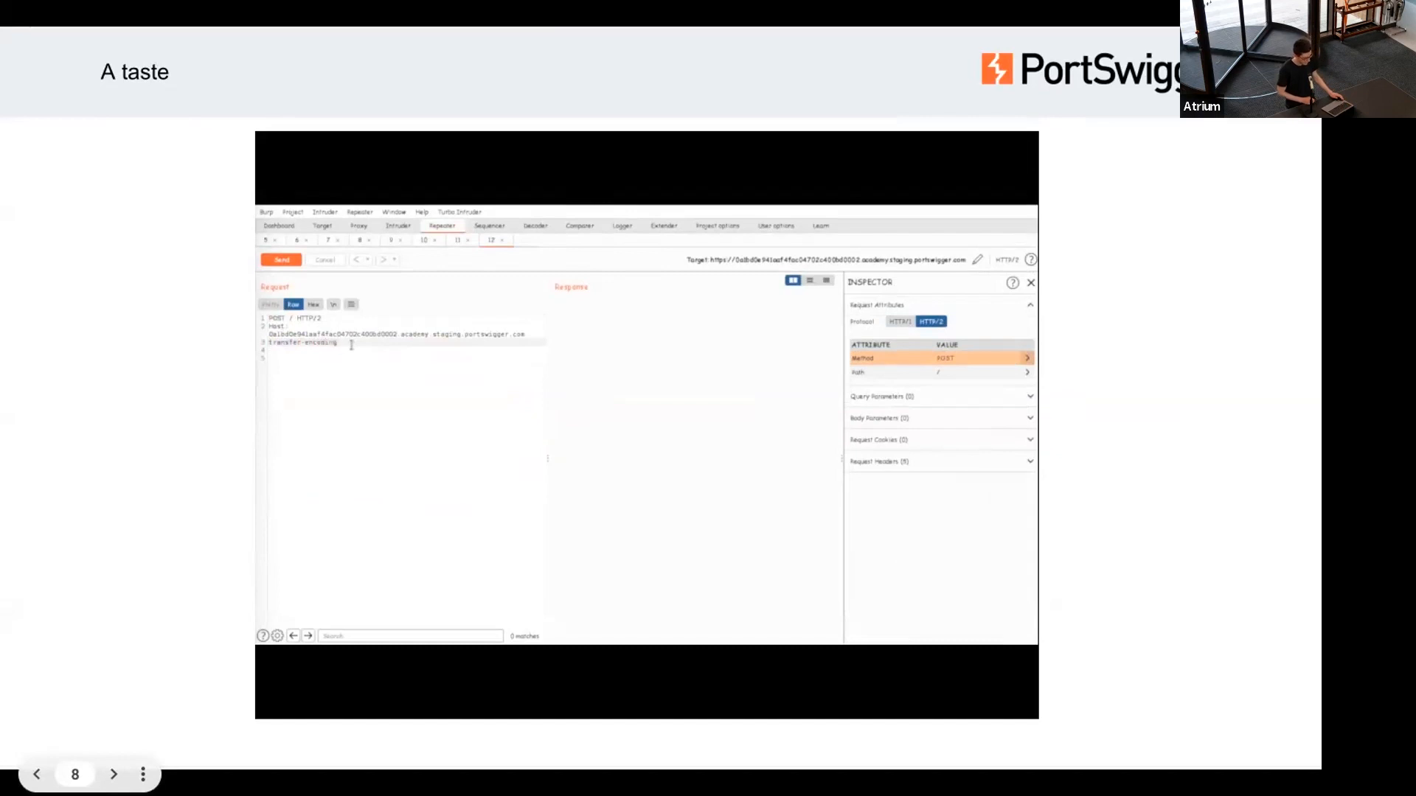